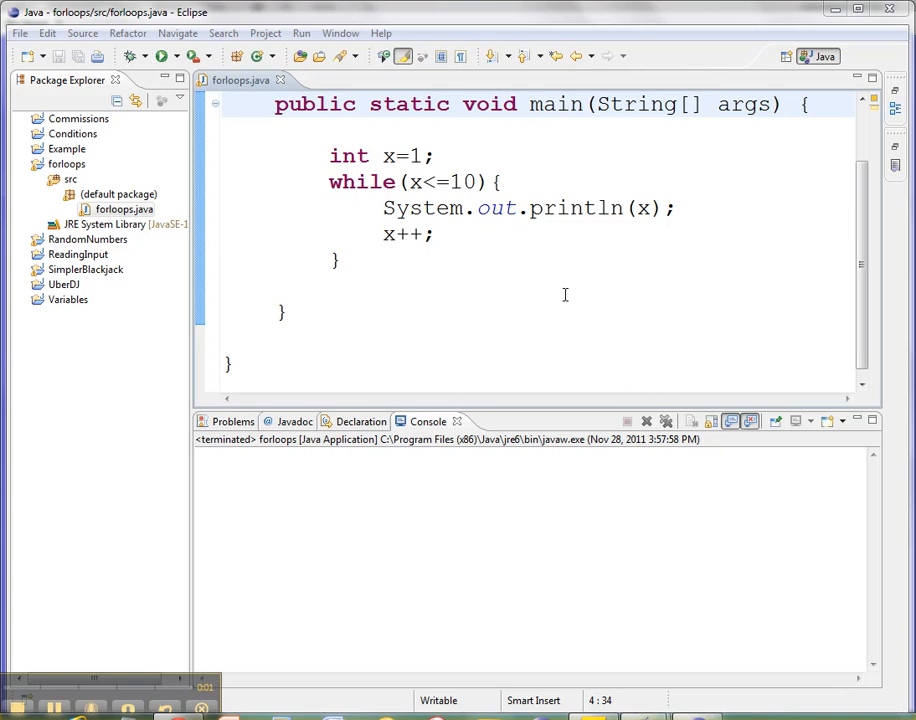
pyautogui.moveTo(441, 348)
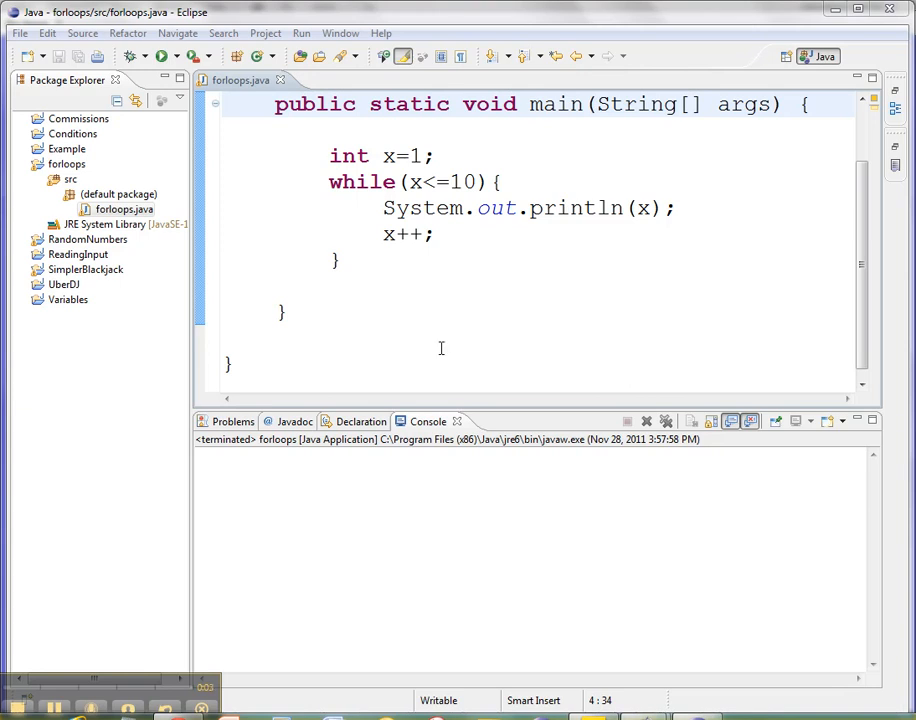
pyautogui.moveTo(383, 160)
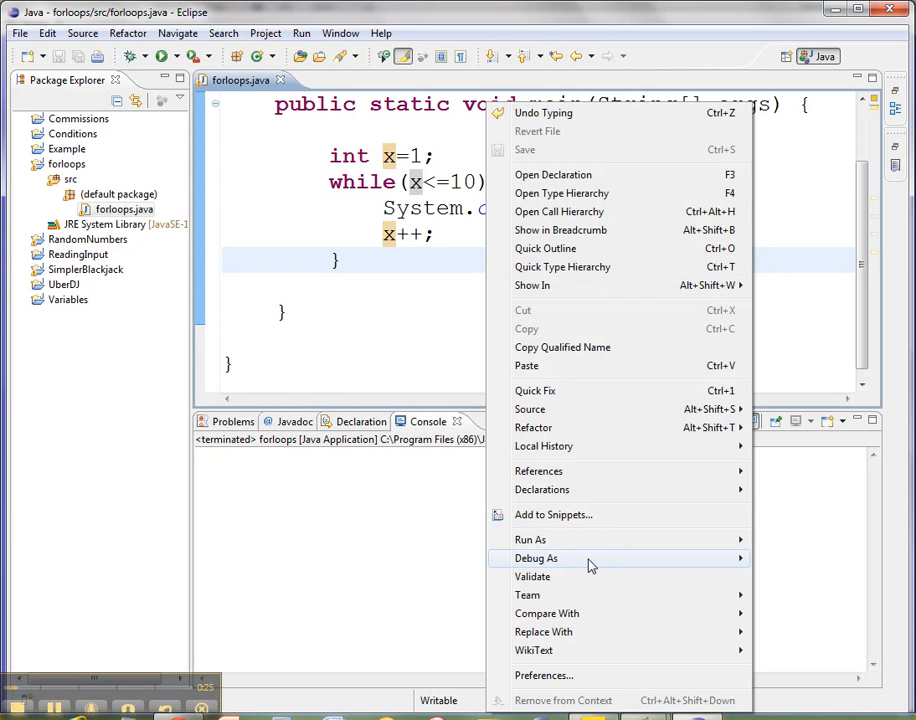
# Run forloops as a Java application to print 1 through 10 in the Console.
pyautogui.click(530, 539)
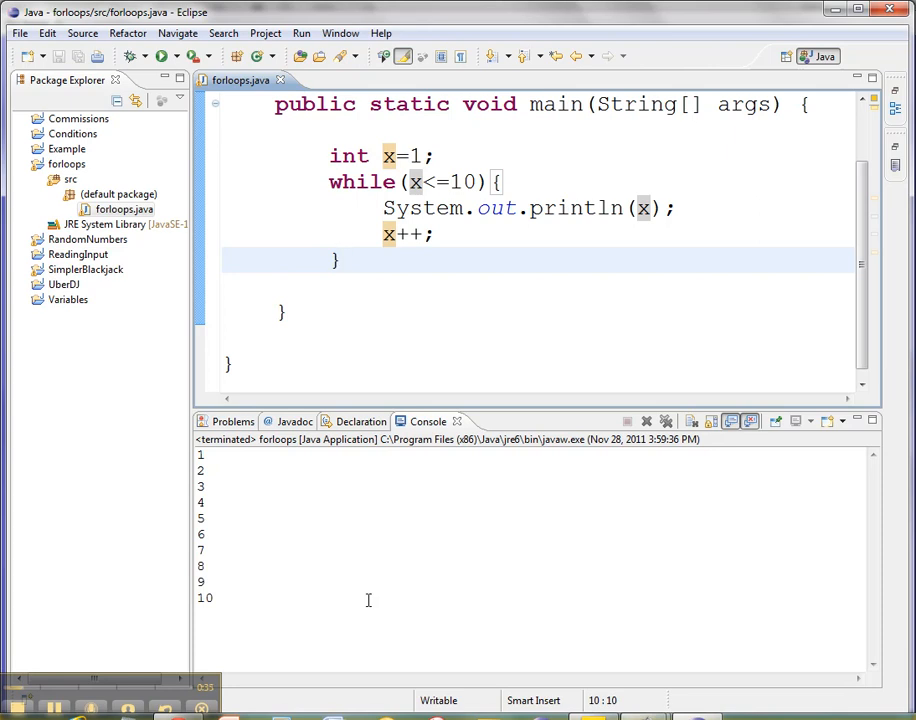
pyautogui.moveTo(473, 294)
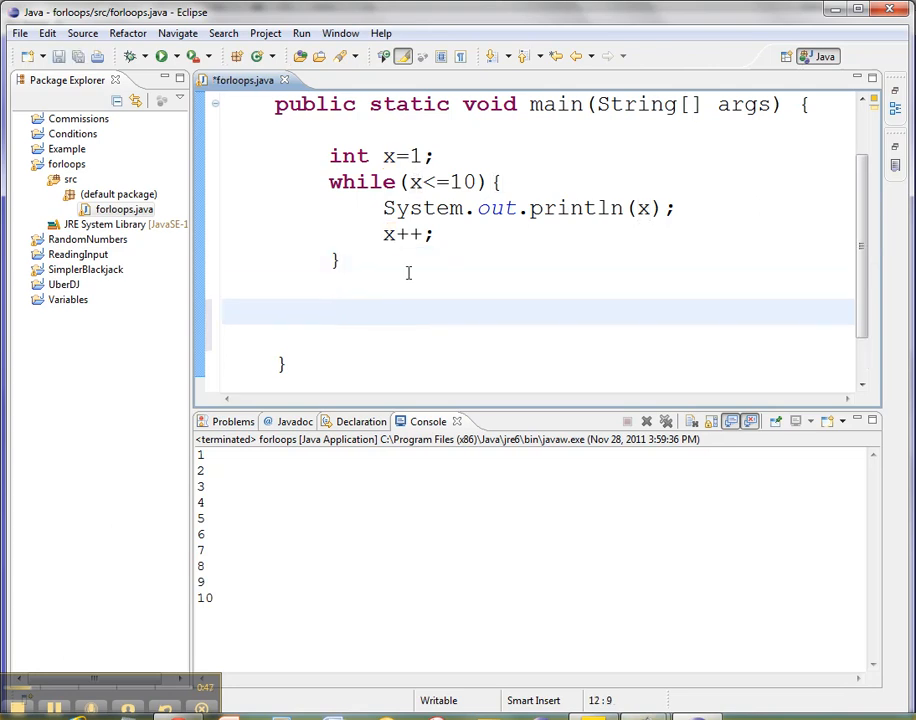
pyautogui.moveTo(460, 239)
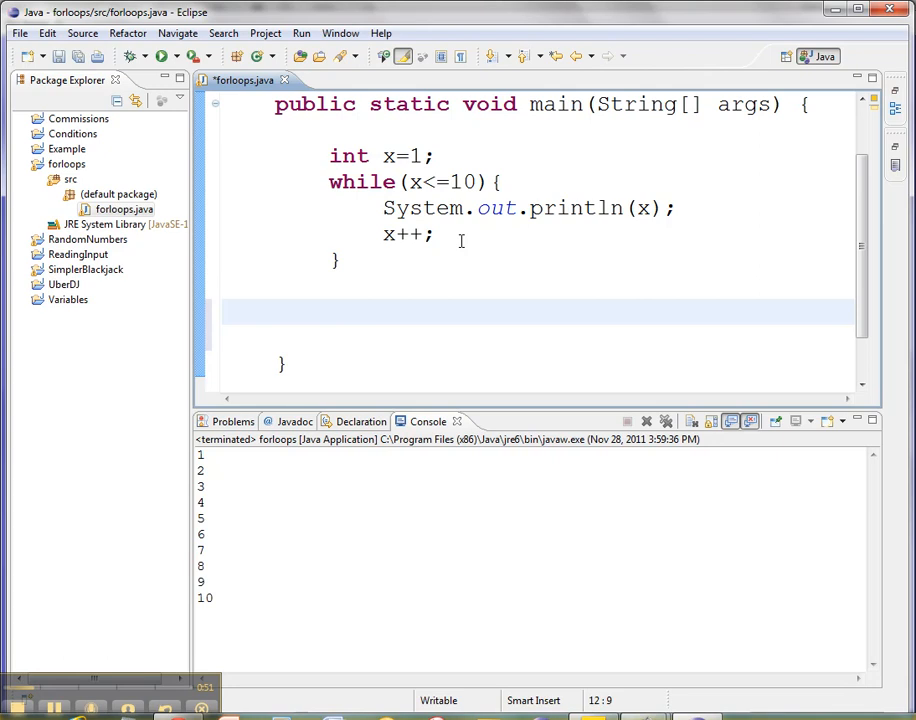
# Begin the for-loop header below the while loop, initializing int x=1.
pyautogui.write('for (')
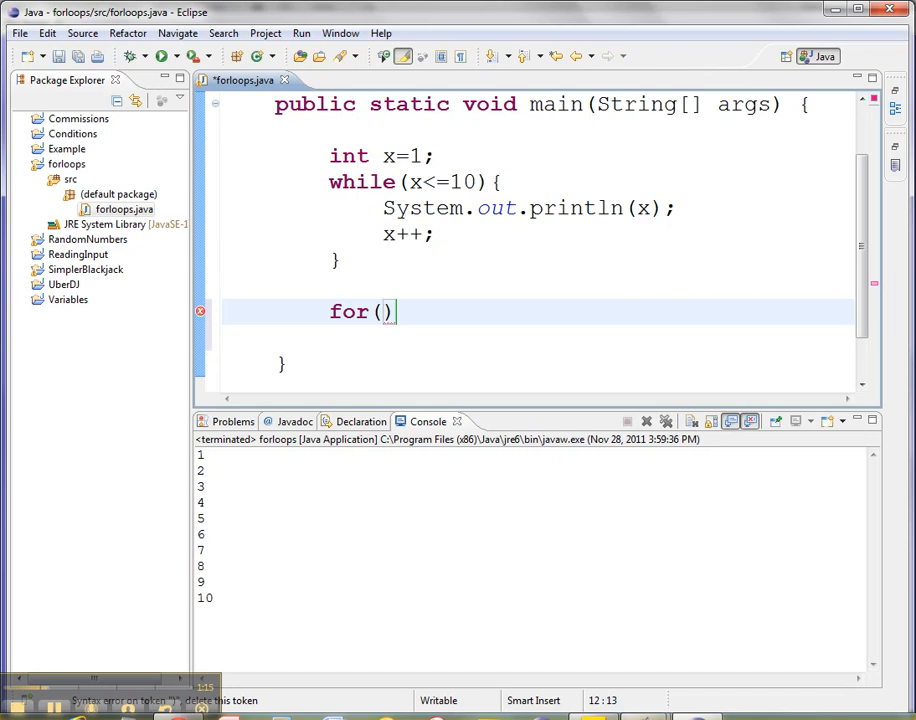
pyautogui.write('int x=')
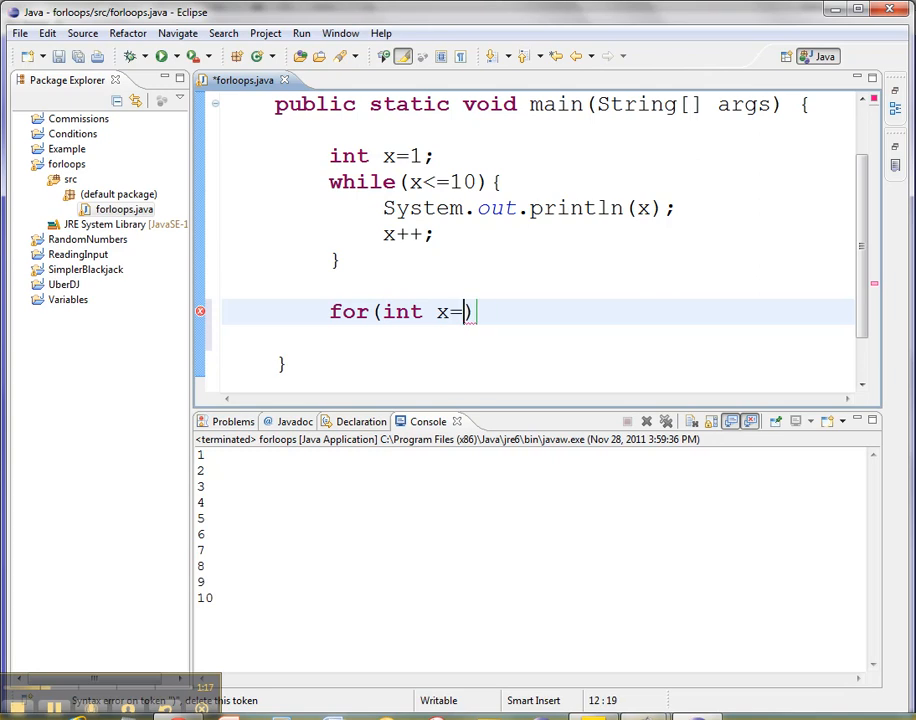
pyautogui.write('1')
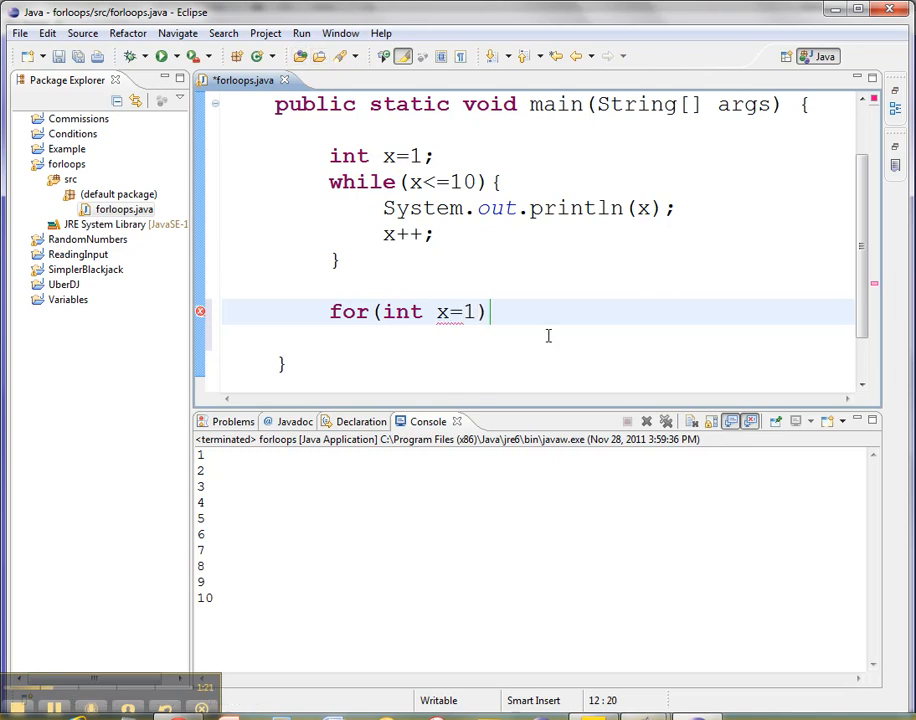
pyautogui.moveTo(771, 360)
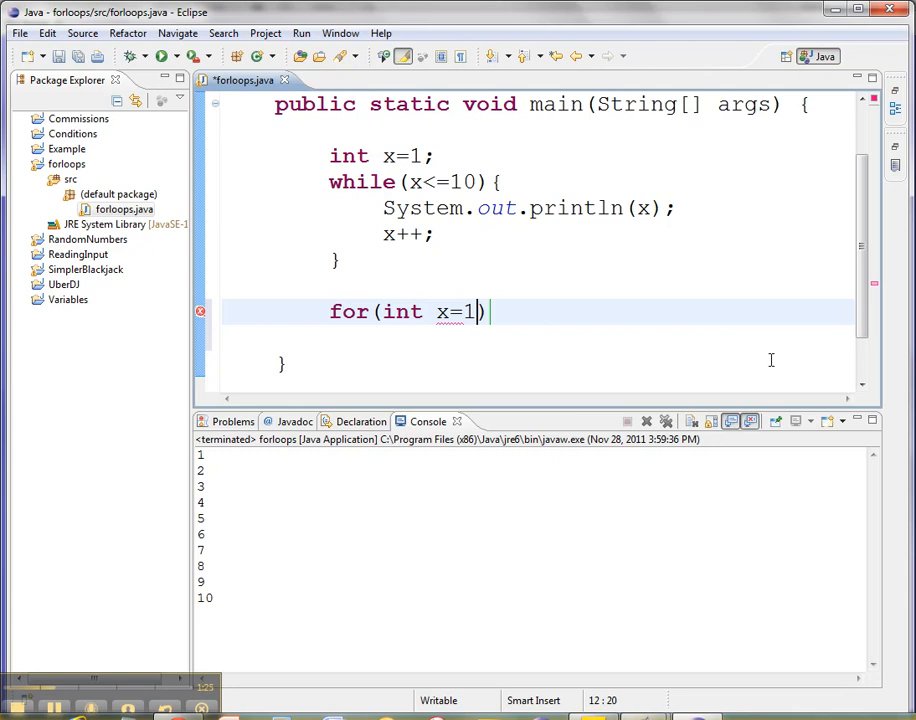
pyautogui.write('"; "')
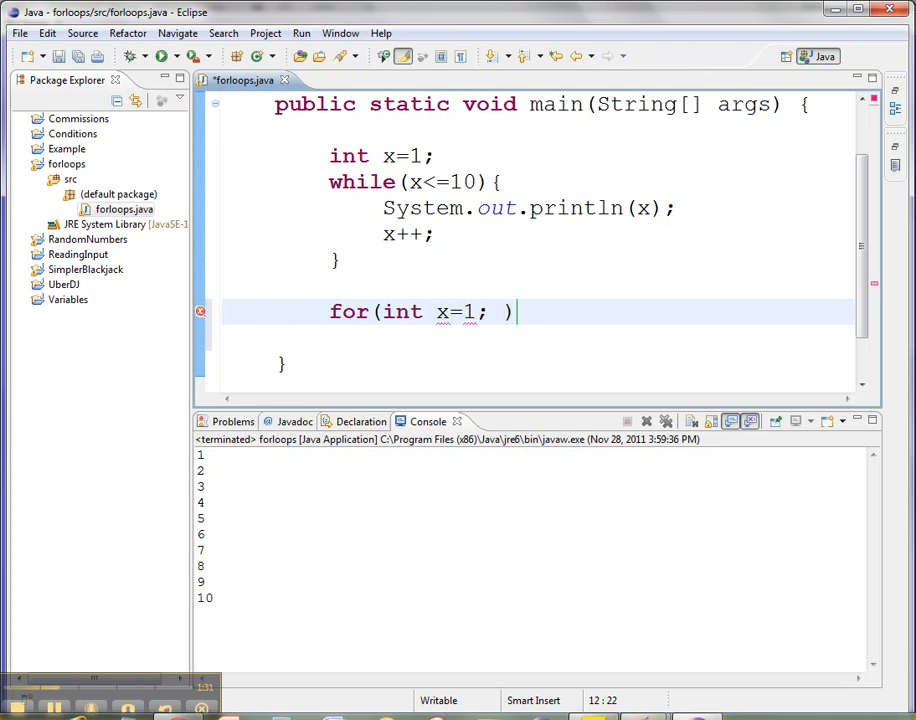
pyautogui.write('x')
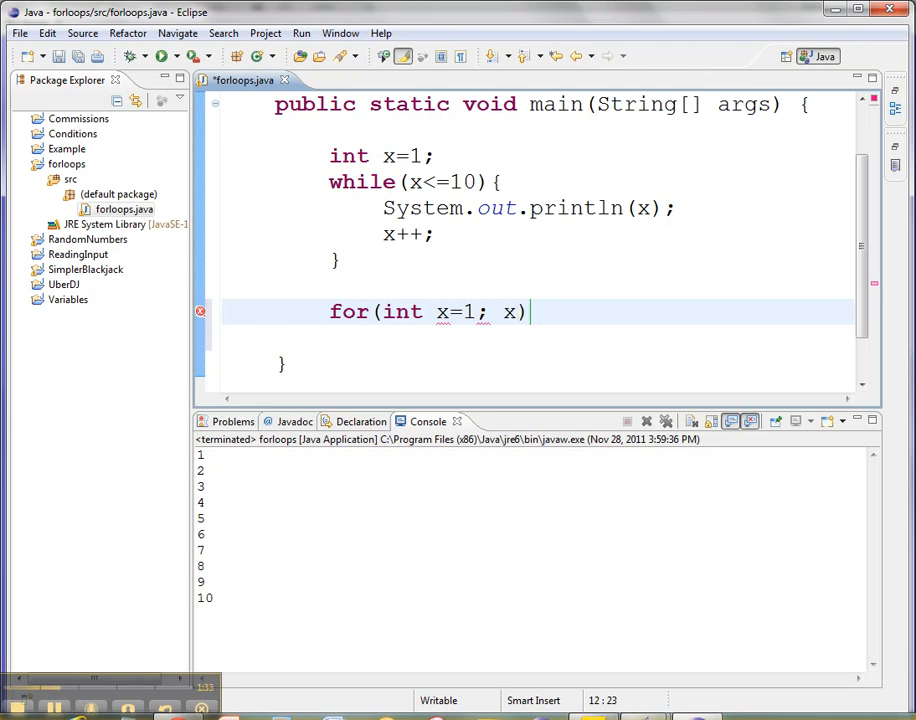
# Complete the header with condition x<=10 and increment x++, opening the loop body.
pyautogui.write('x<=10')
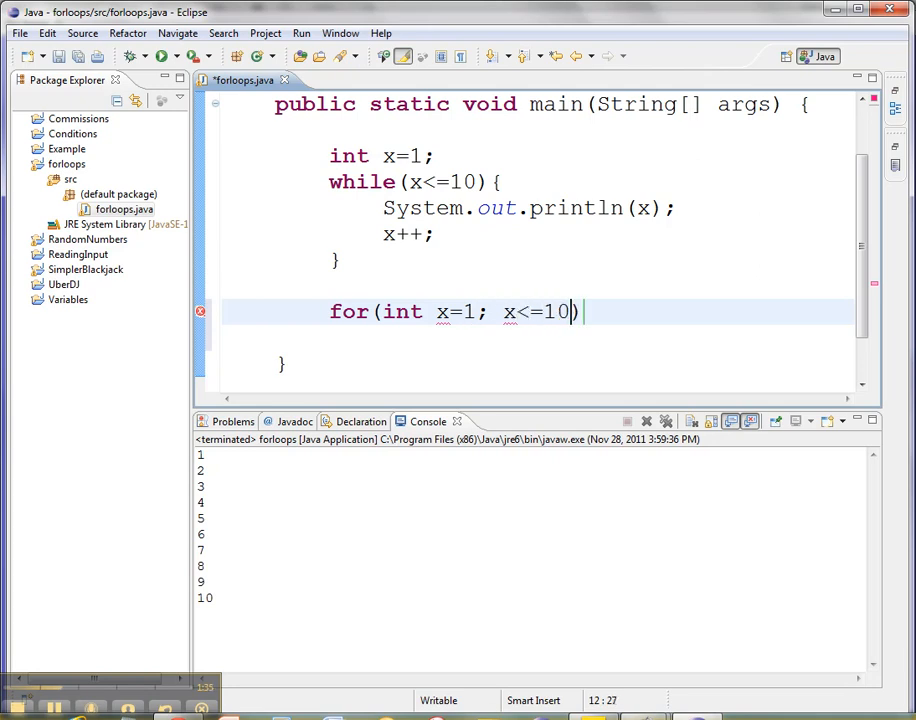
pyautogui.write(';)')
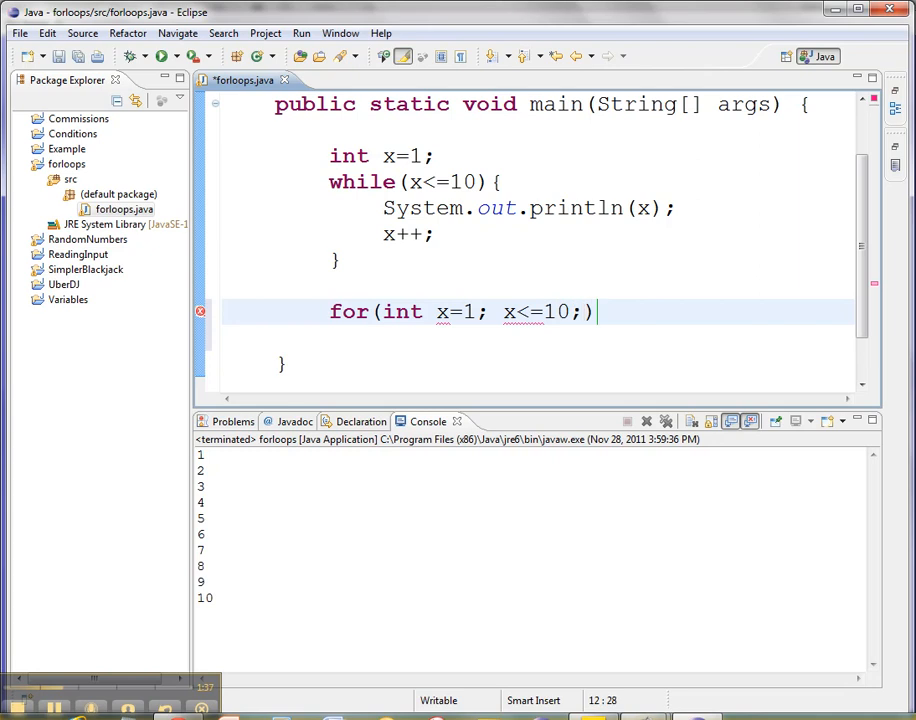
pyautogui.write('" "')
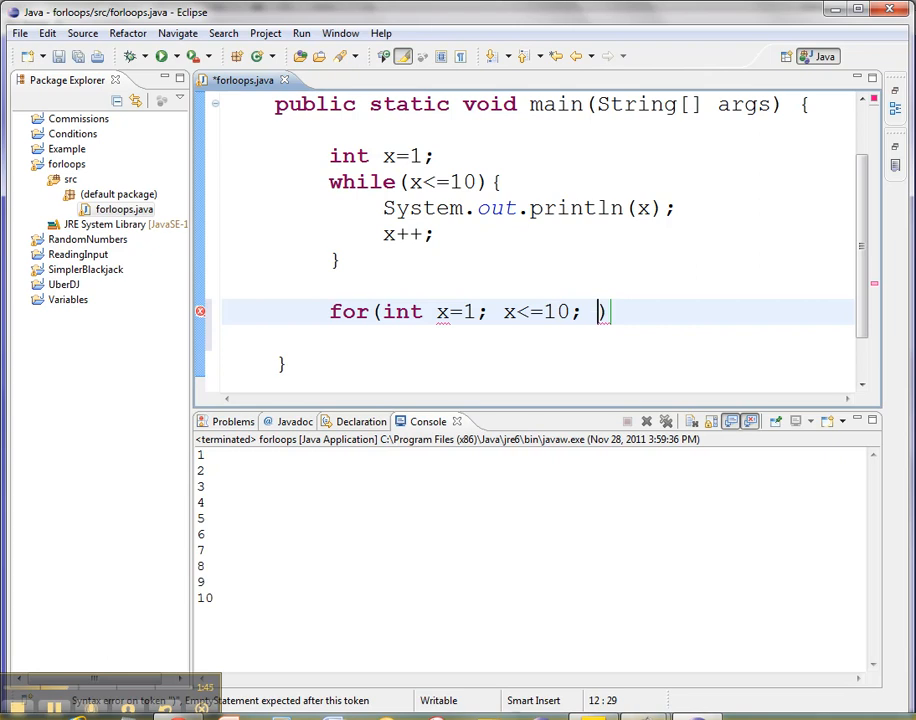
pyautogui.write('x++')
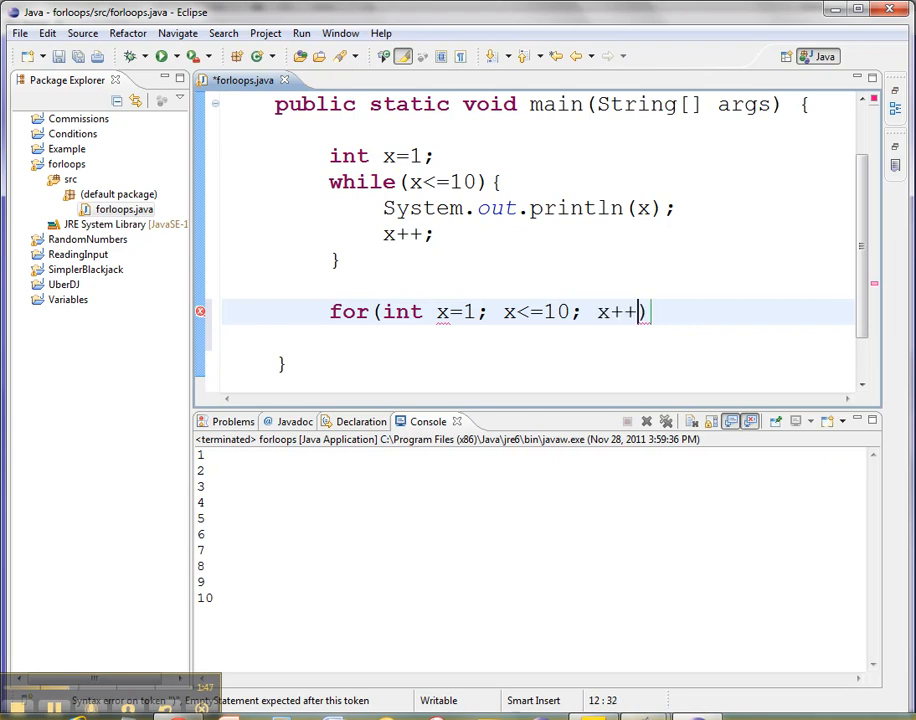
pyautogui.moveTo(711, 352)
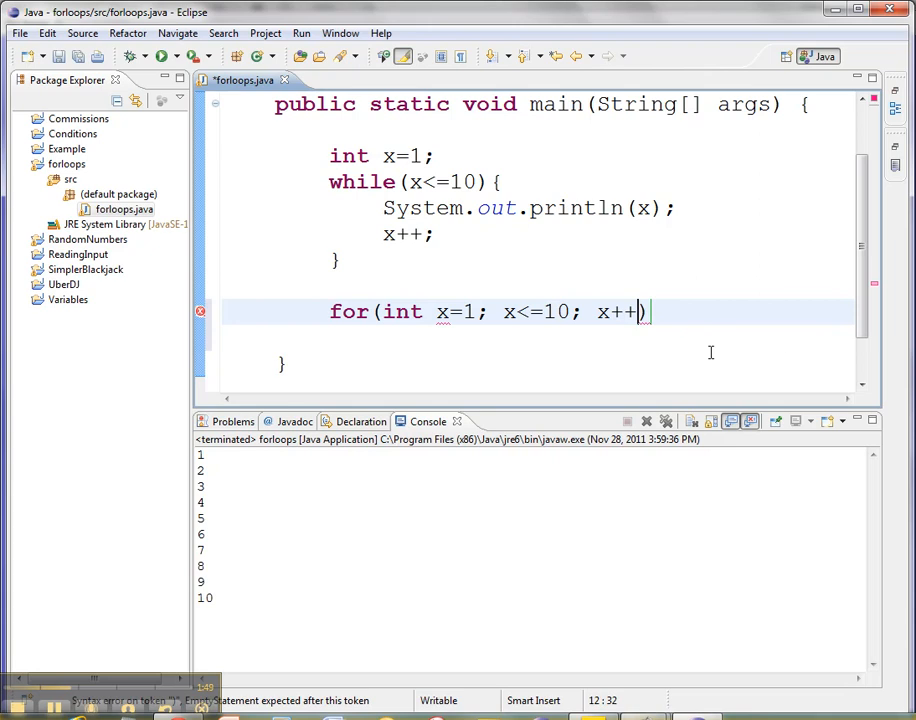
pyautogui.write('){')
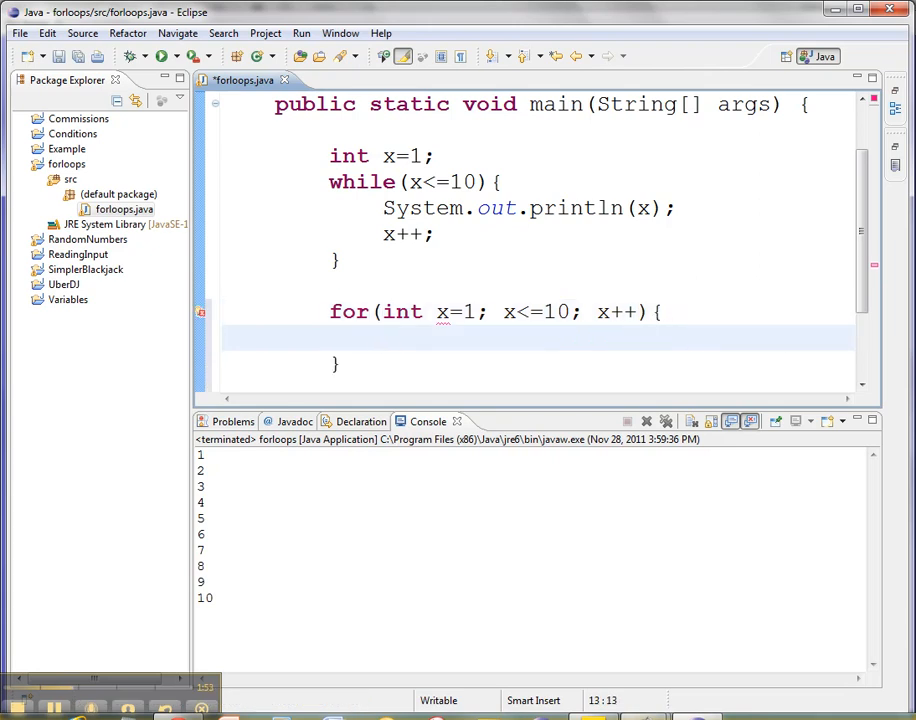
# Type System.out.println(x); inside the for loop body.
pyautogui.write('S')
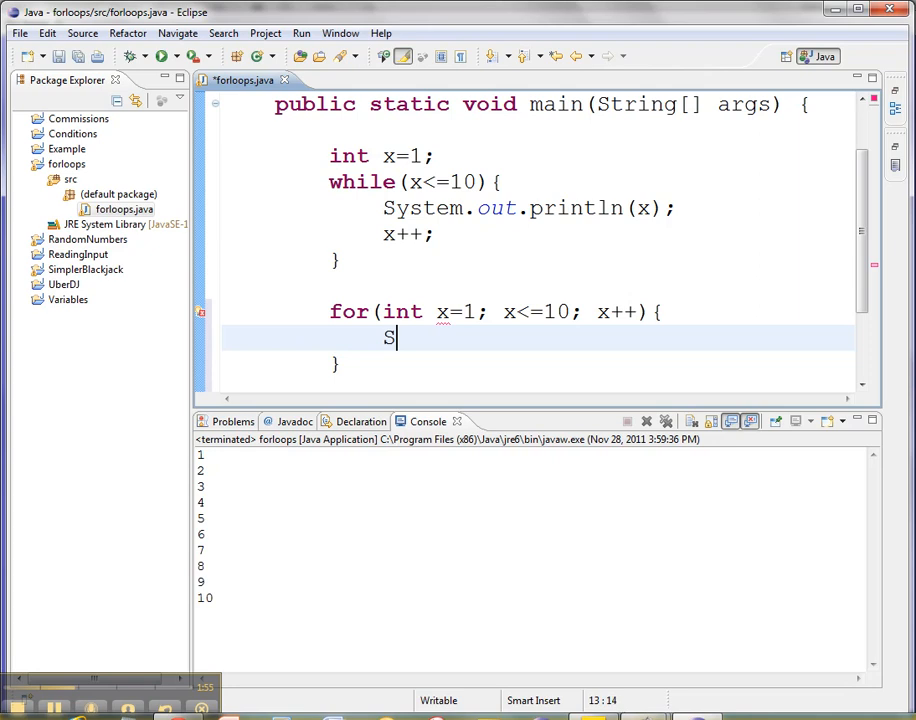
pyautogui.write('ystem.out.printl')
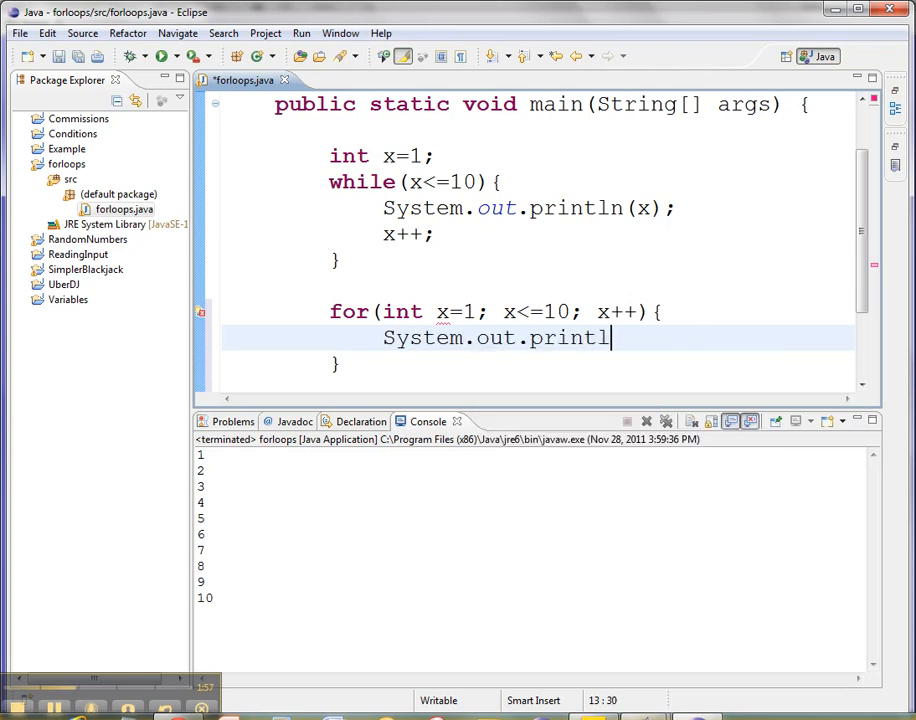
pyautogui.write('n(x);')
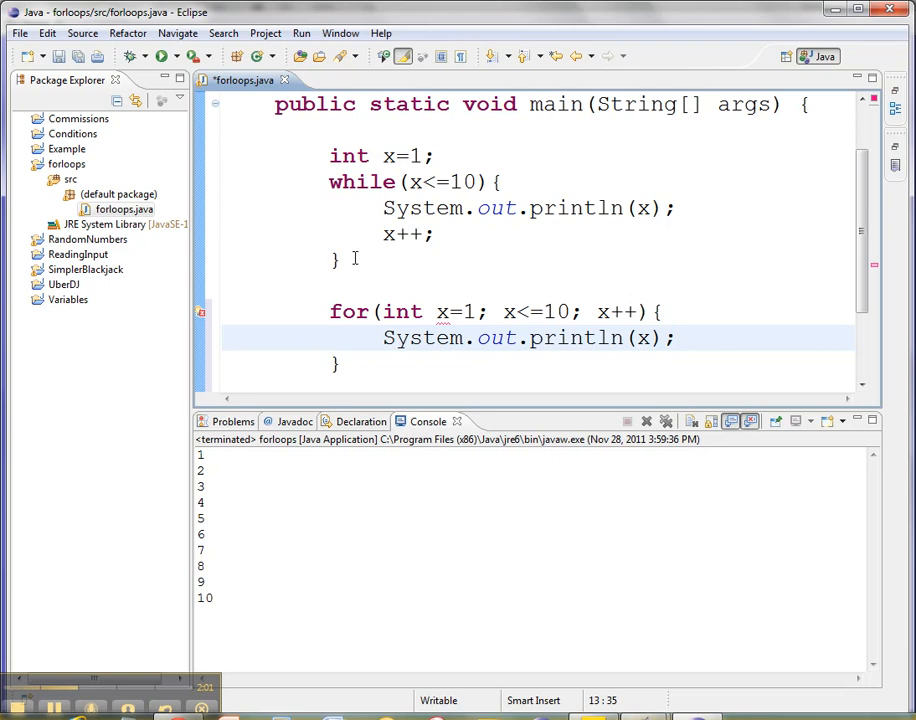
# Delete the int x=1 line and the while loop, then run the program.
pyautogui.moveTo(329, 155); pyautogui.dragTo(339, 262)
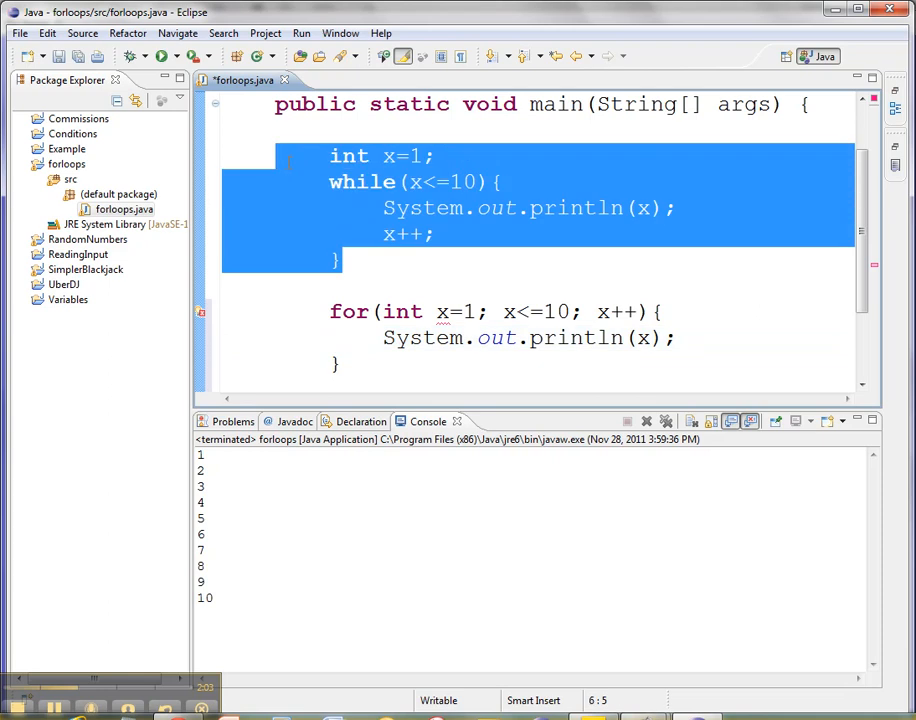
pyautogui.press('Delete')
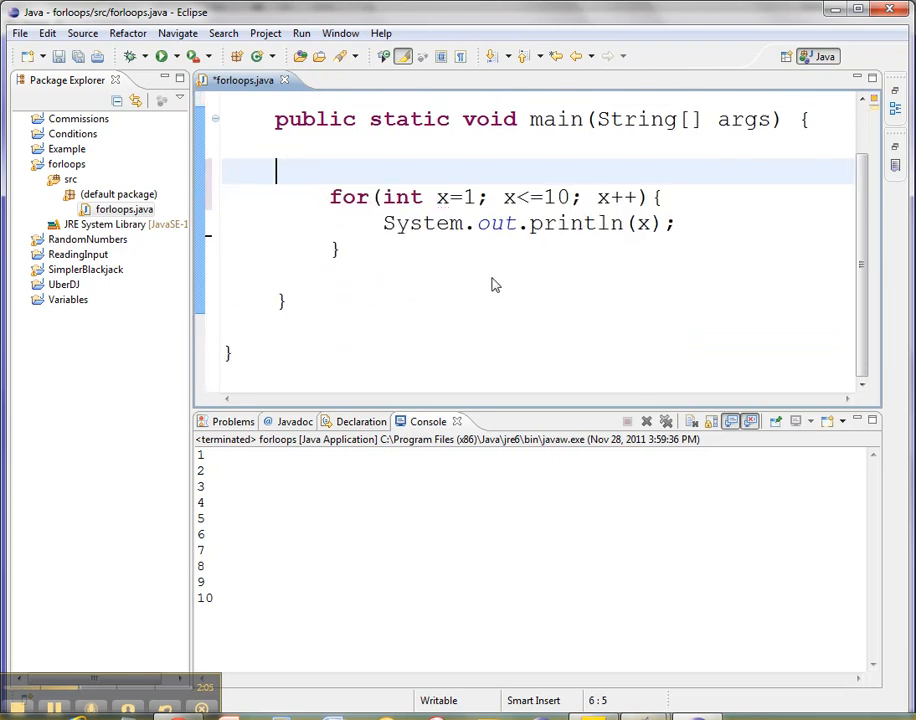
pyautogui.rightClick(495, 285)
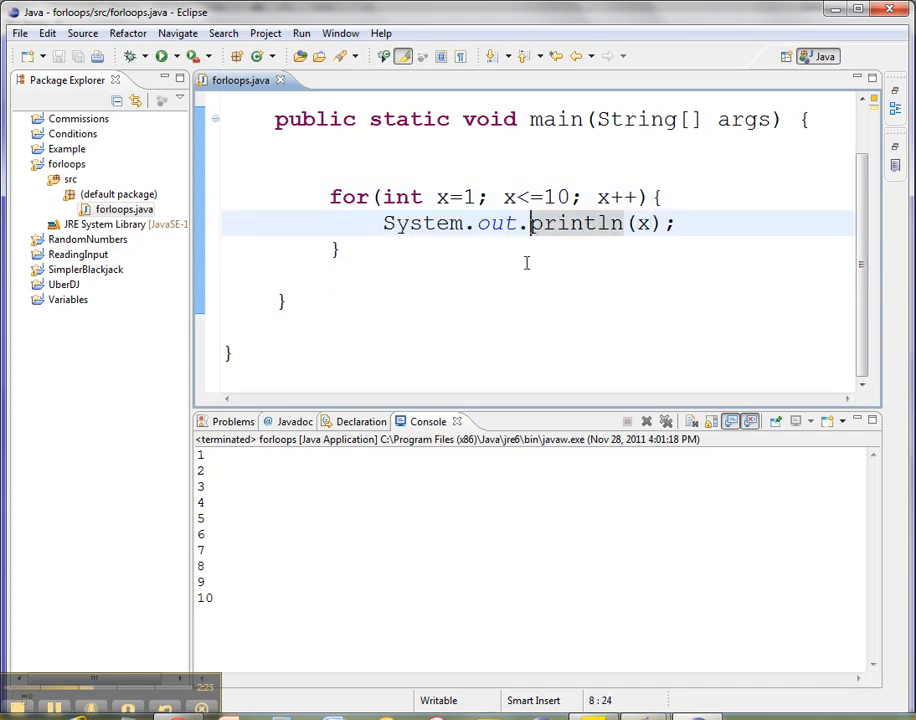
# Type System.out.print(x); after the for loop's closing brace.
pyautogui.write('S')
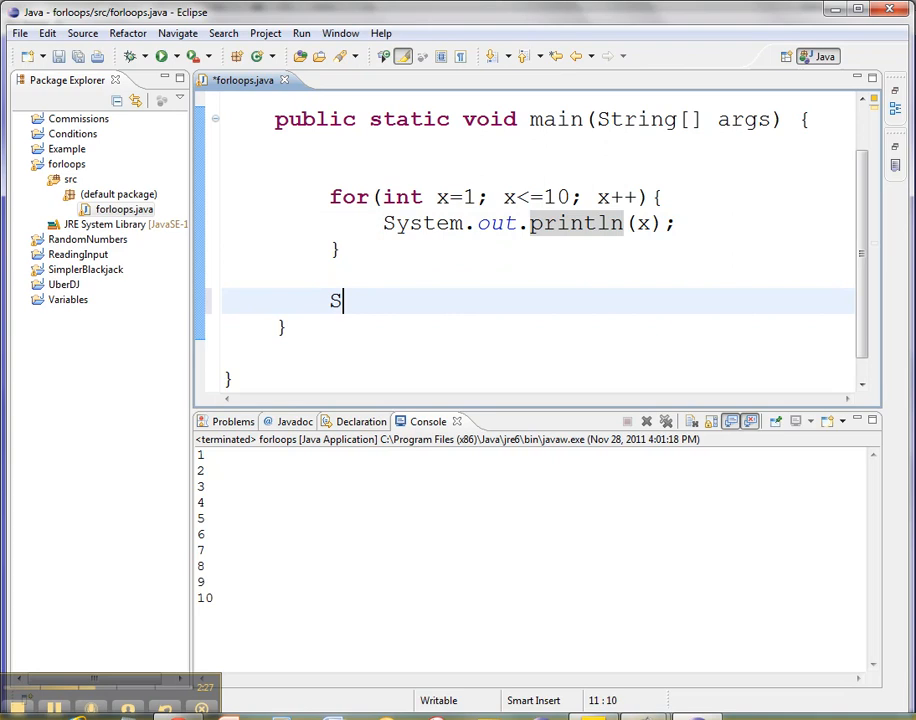
pyautogui.write('ystem.out.print(x')
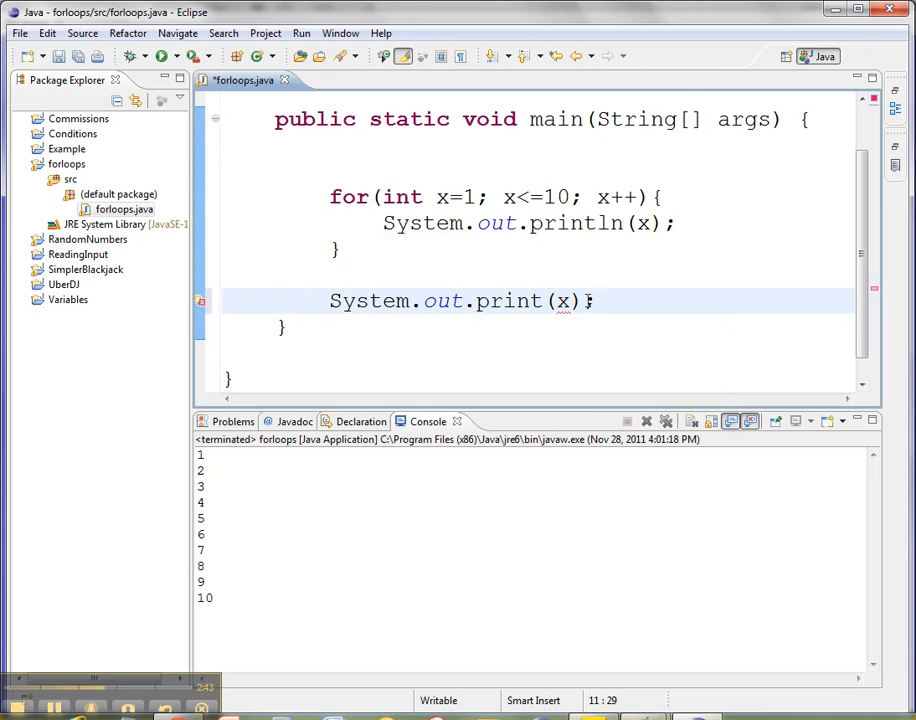
pyautogui.write(';')
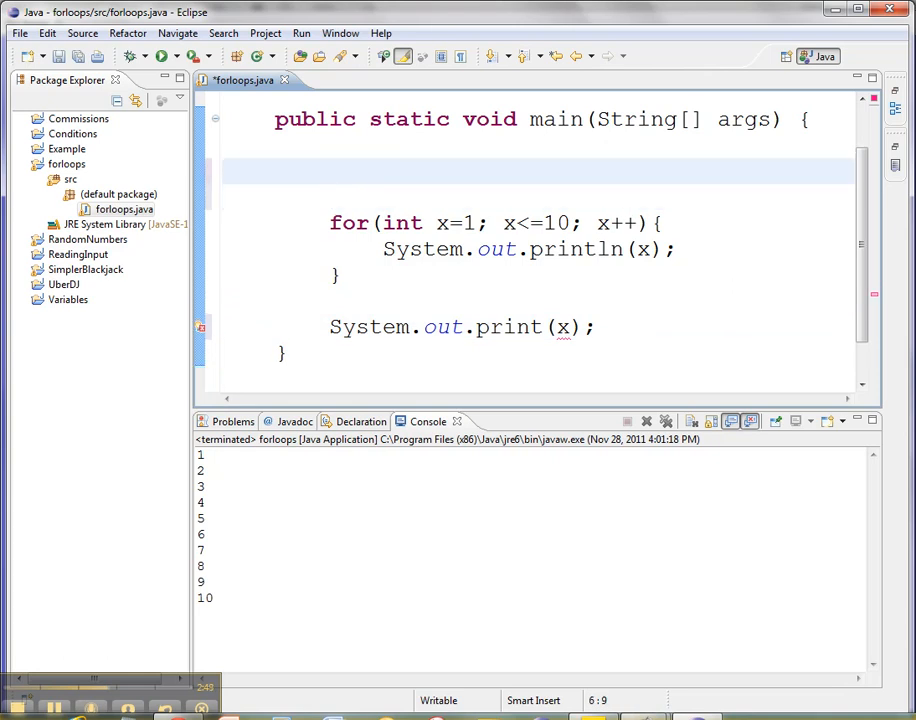
# Declare int x; above the for loop, then save and launch to print 1–11.
pyautogui.write('int x;')
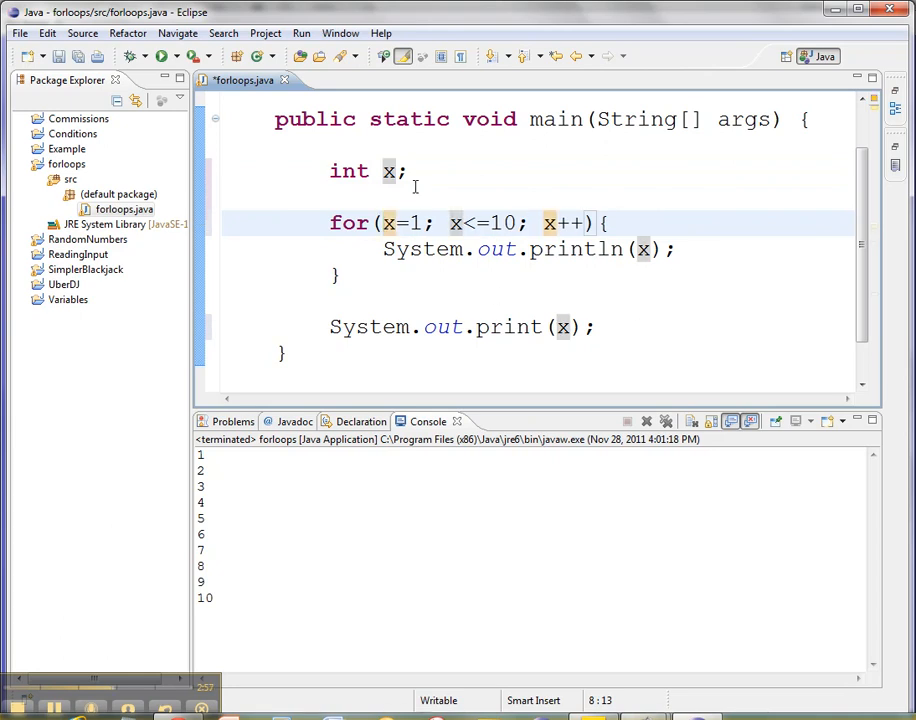
pyautogui.moveTo(532, 348)
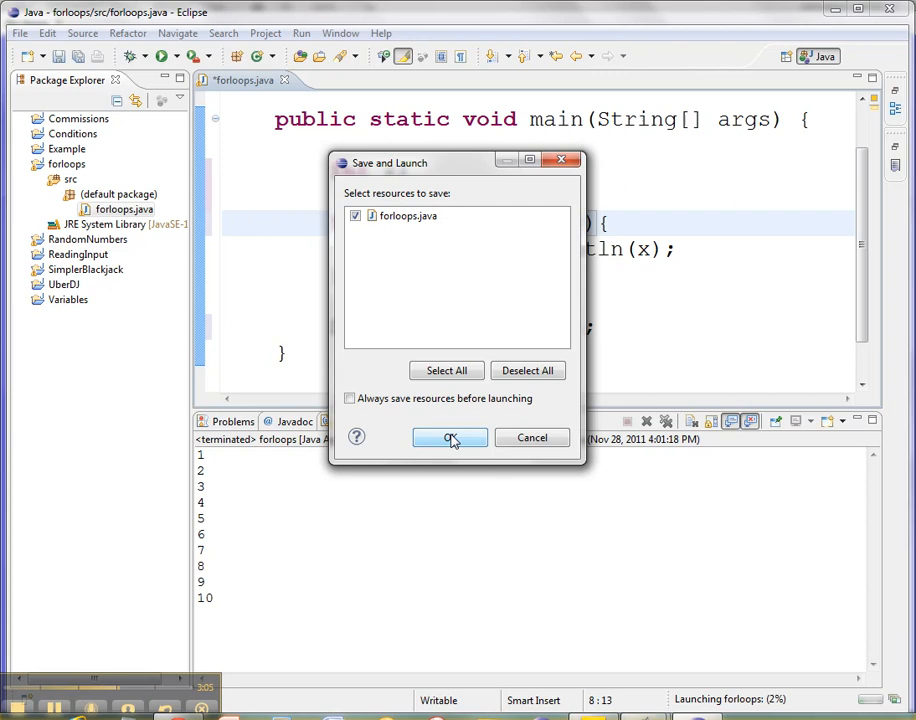
pyautogui.click(449, 437)
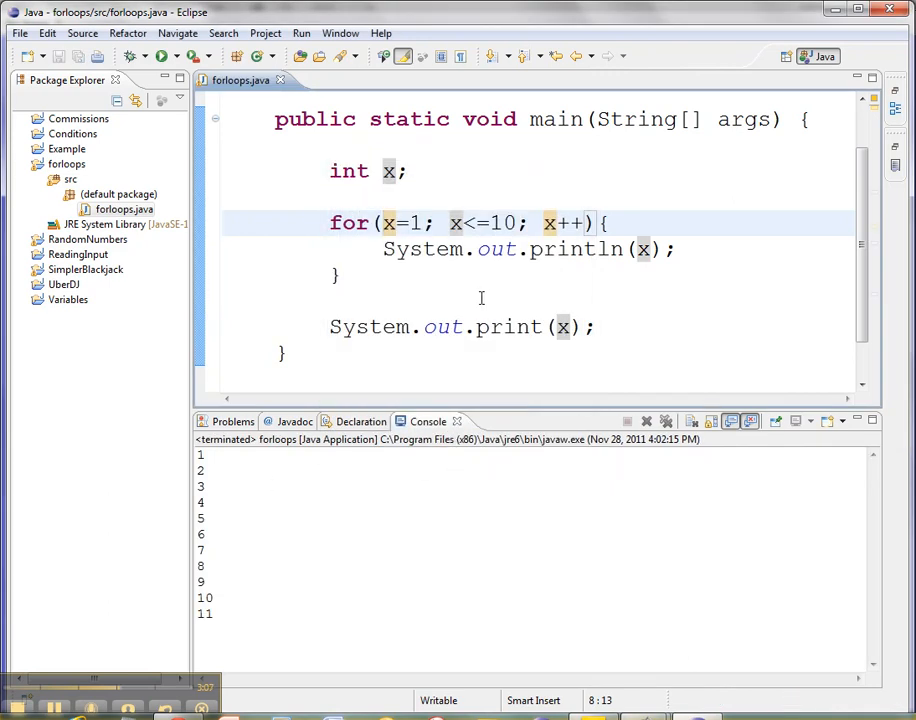